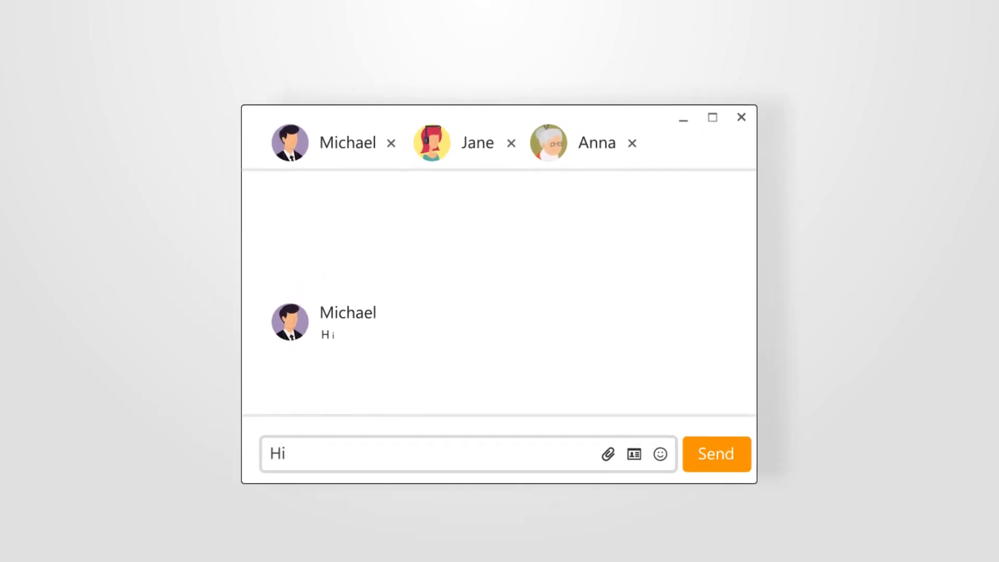
Send the message 'Hi' into the three-person group chat
left_click(715, 454)
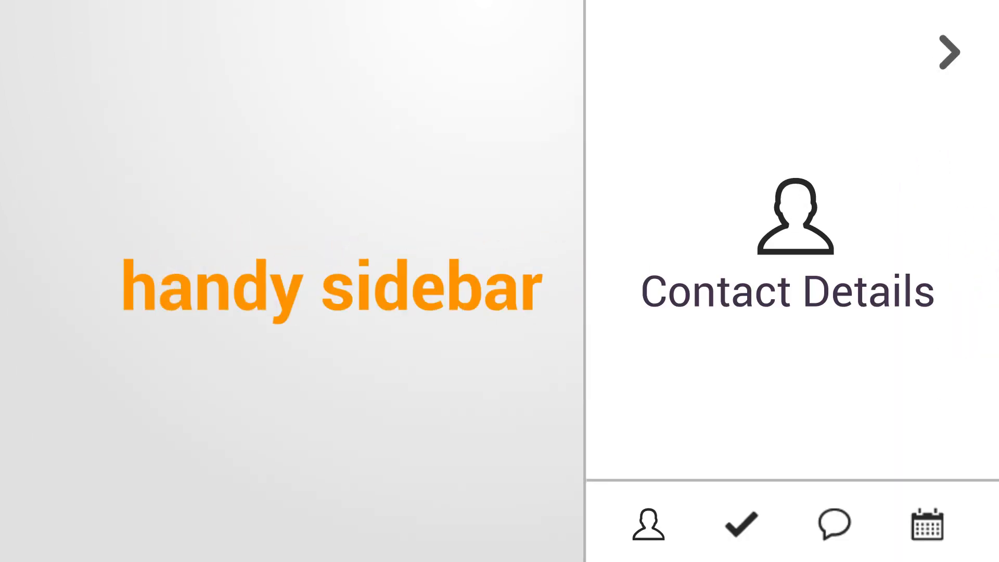
Reveal the Contact Details panel from the sidebar's bottom bar
left_click(833, 525)
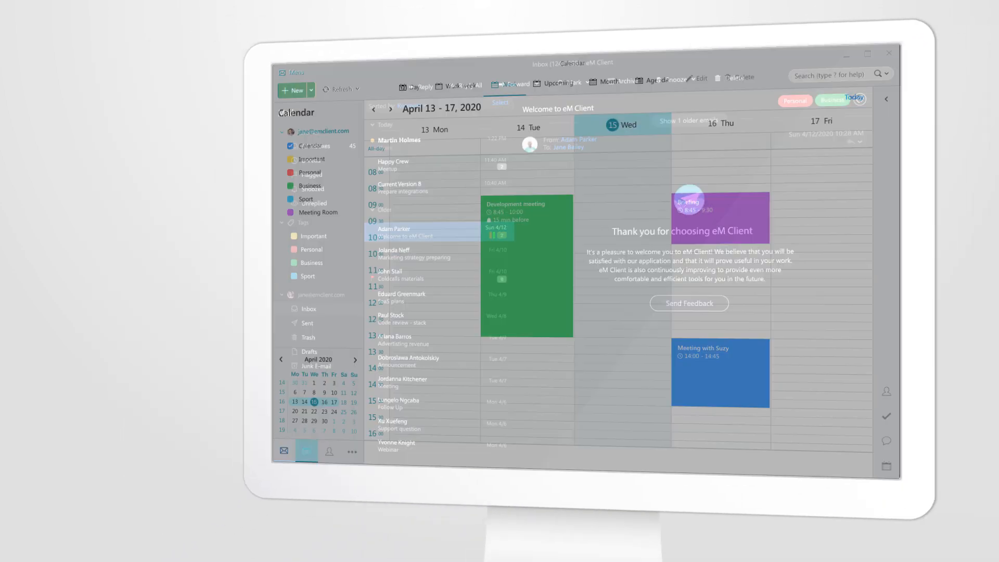
Switch from the April week calendar to Contacts in Business Cards view
left_click(330, 450)
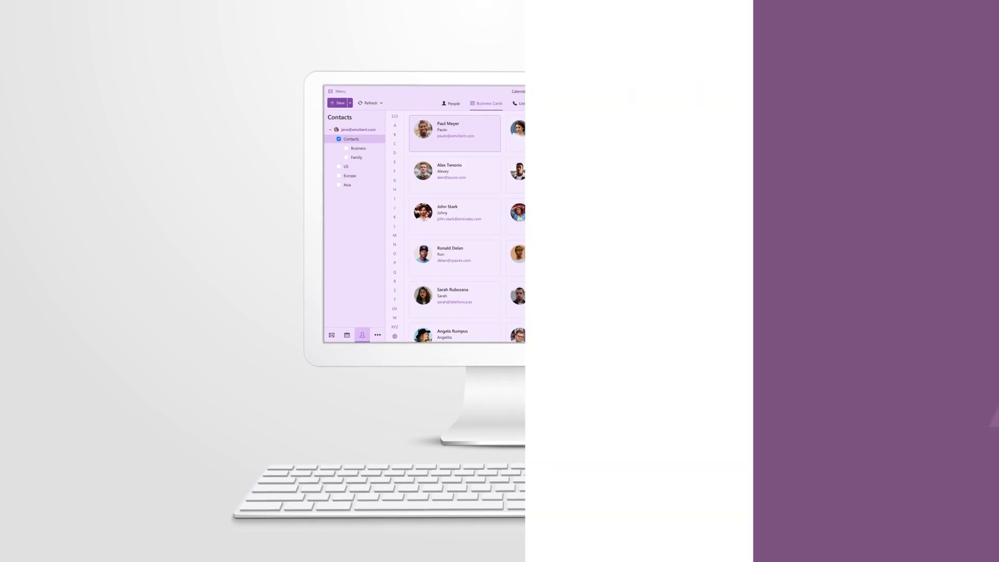